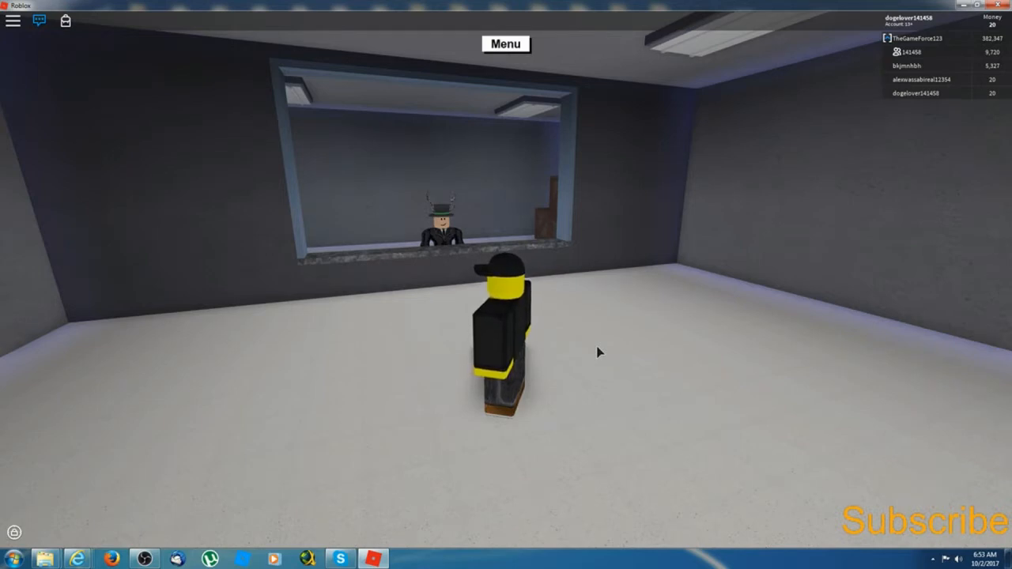
mouse_move(570, 359)
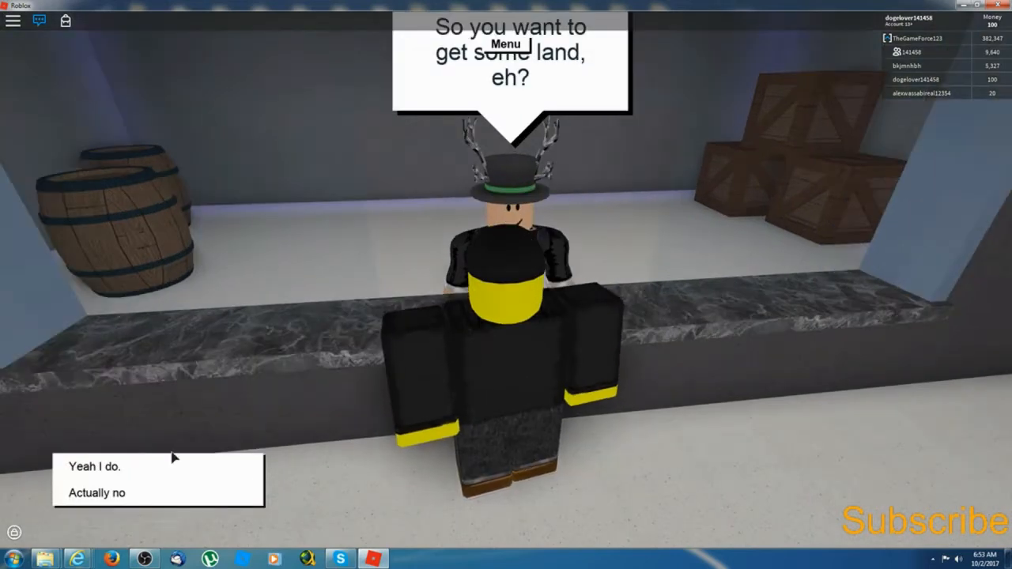
Agree with the land seller and buy the shown plot for $100
click(92, 466)
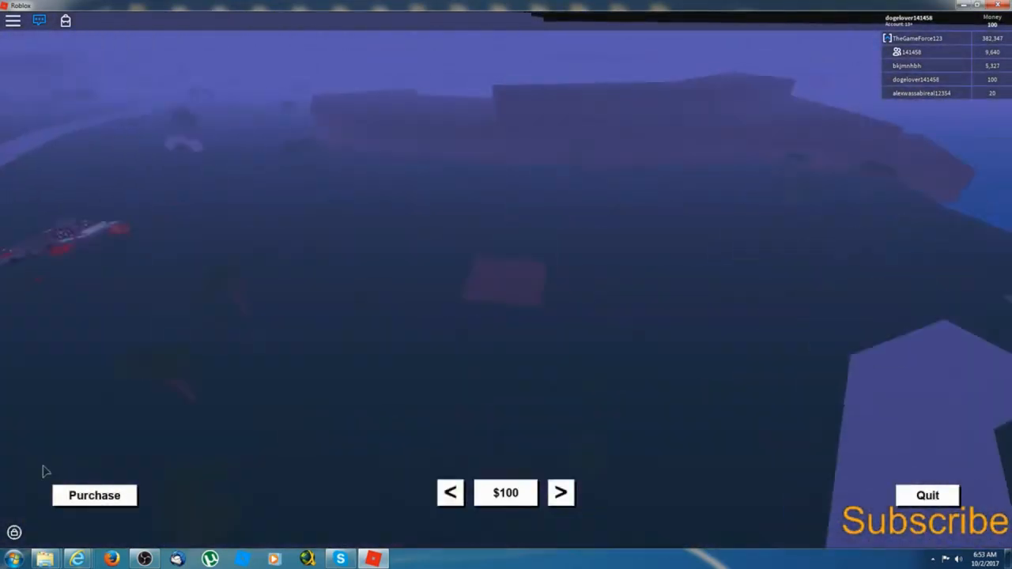
click(94, 495)
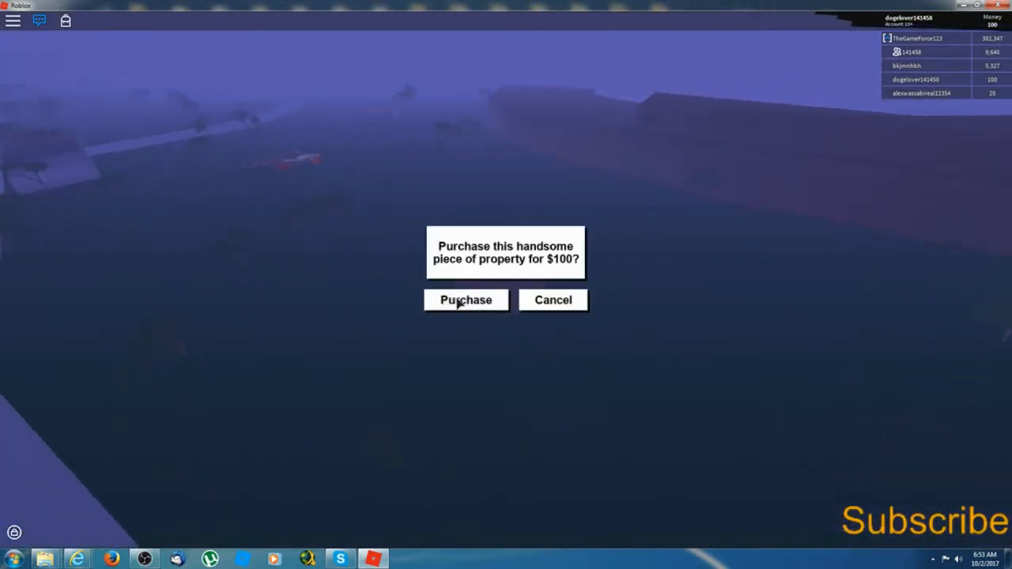
click(466, 300)
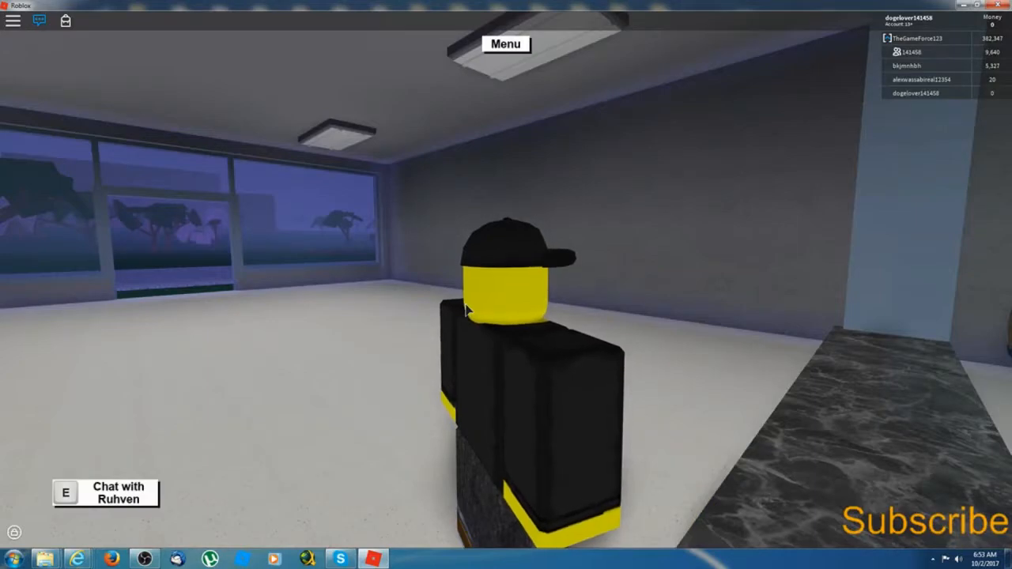
Reset the character through the game menu and confirm the reset
click(505, 44)
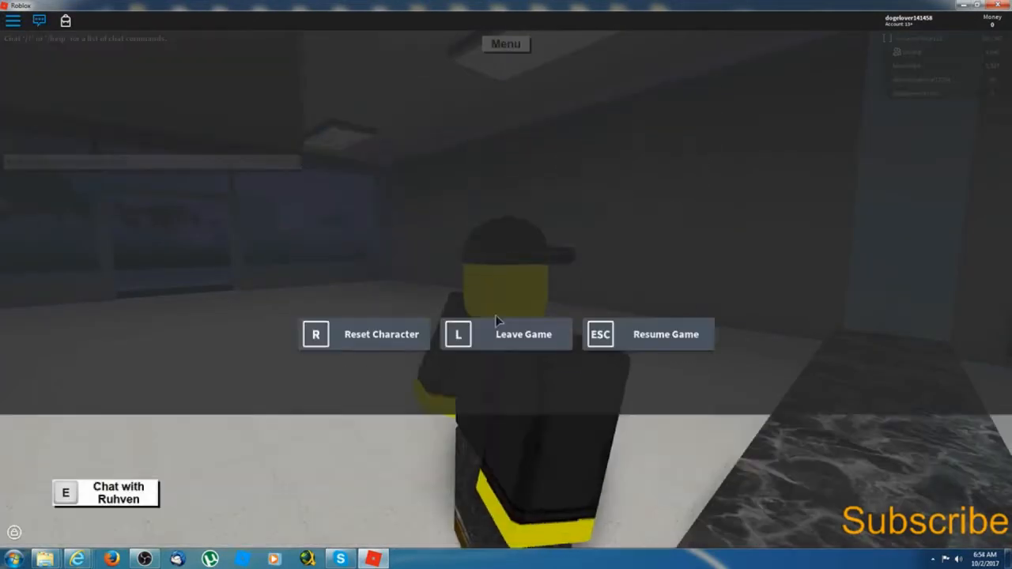
click(382, 334)
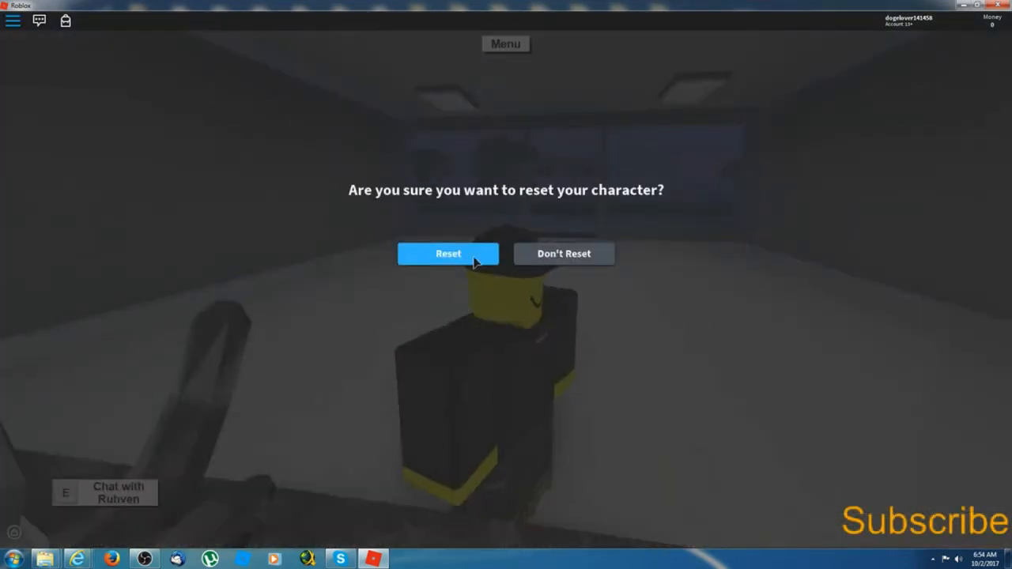
click(448, 254)
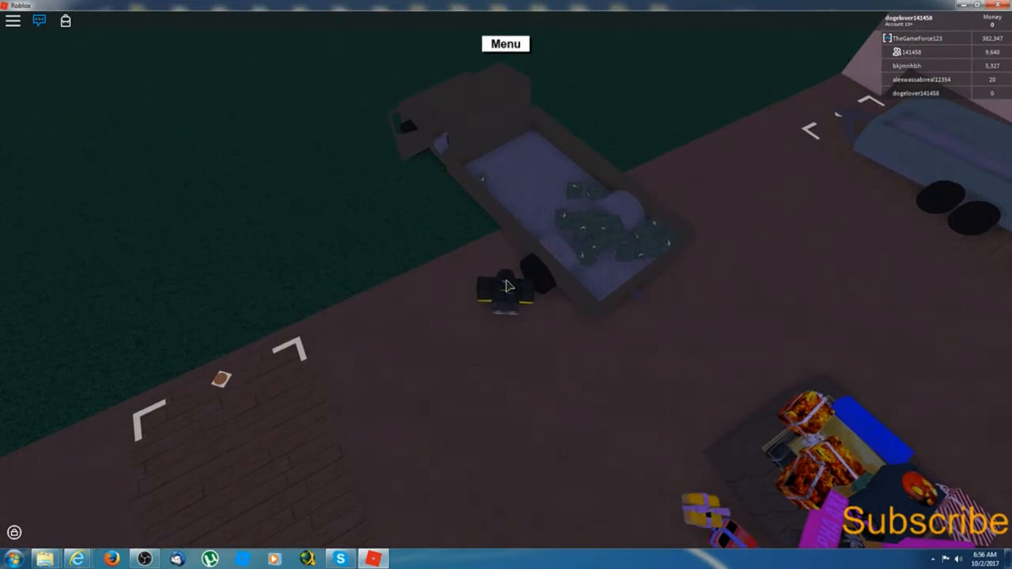
click(505, 44)
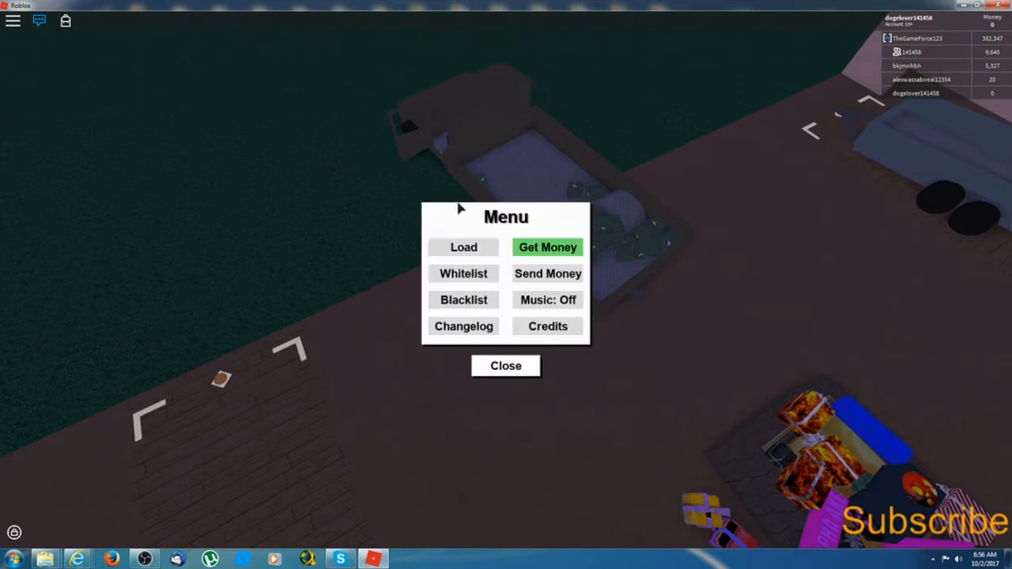
click(463, 274)
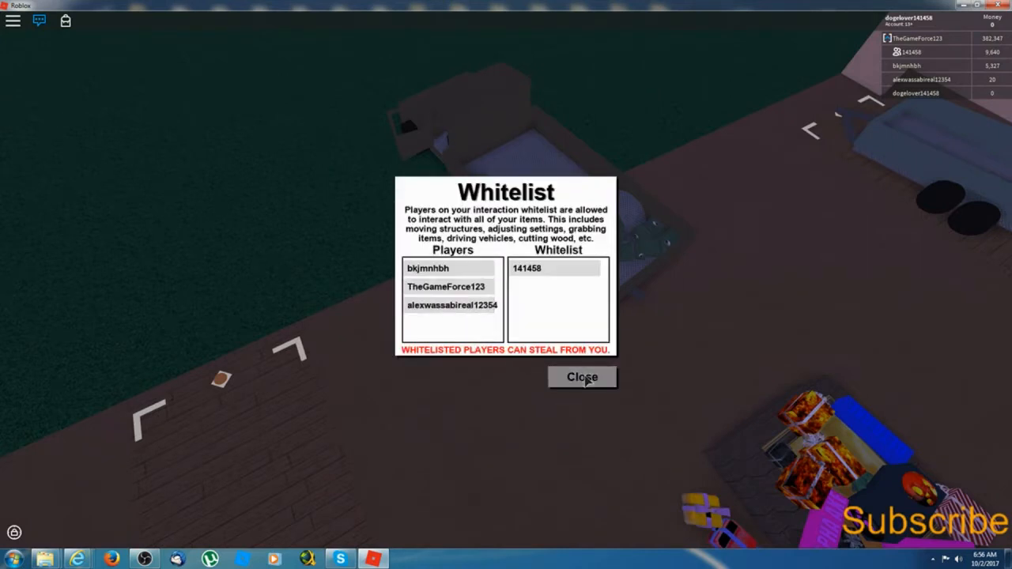
click(582, 377)
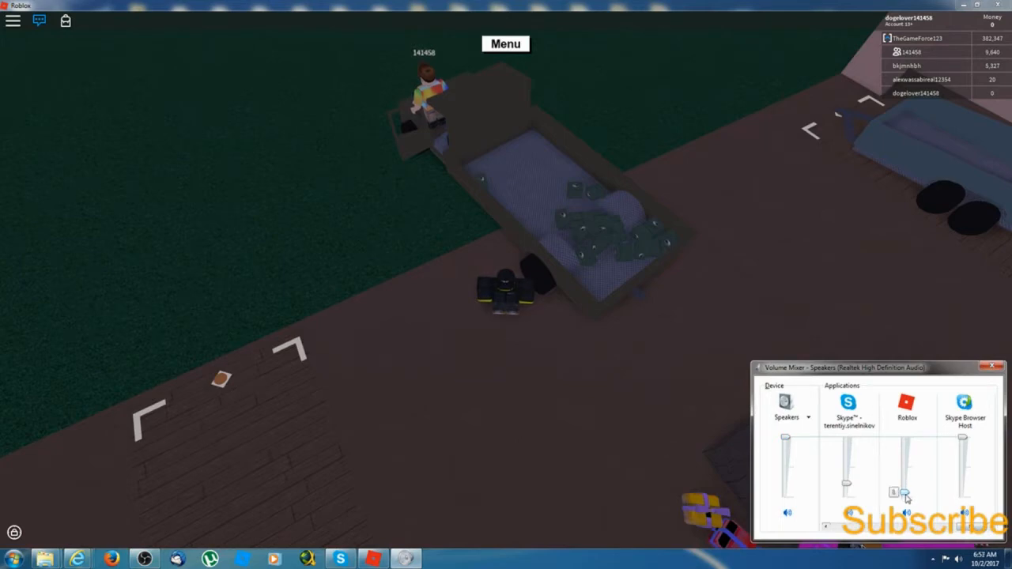
Move the Roblox slider in Volume Mixer
click(995, 366)
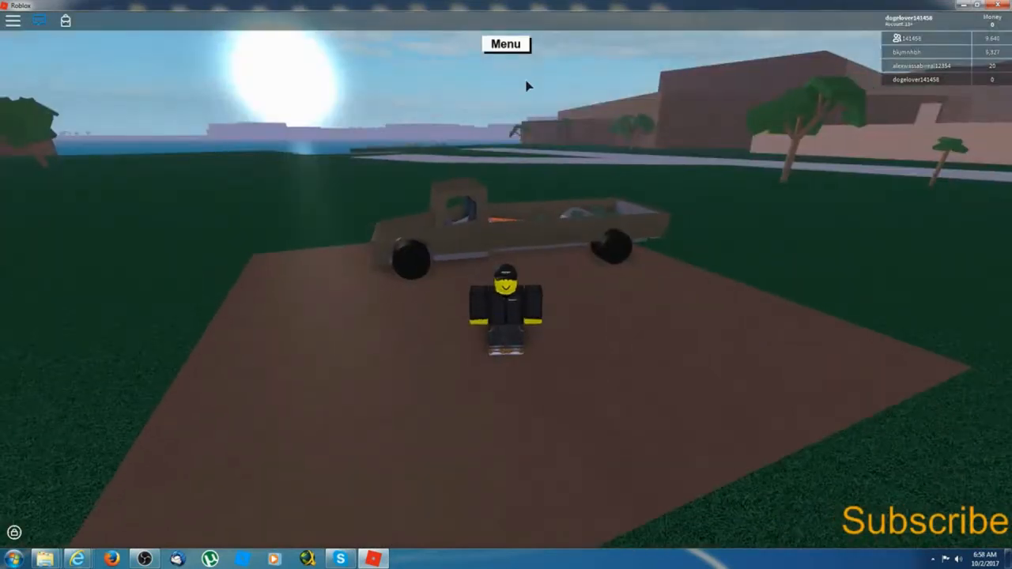
click(506, 44)
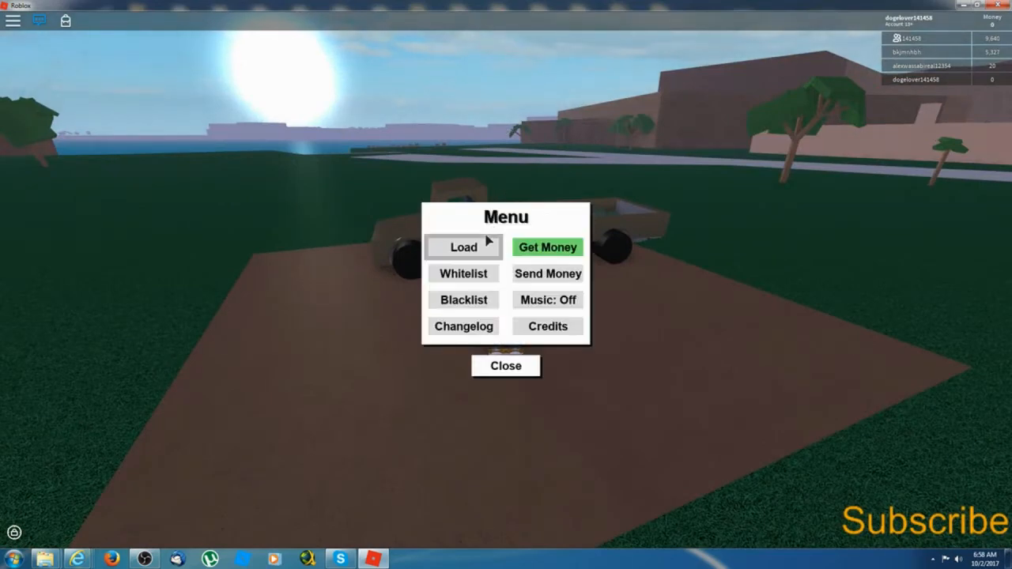
click(463, 274)
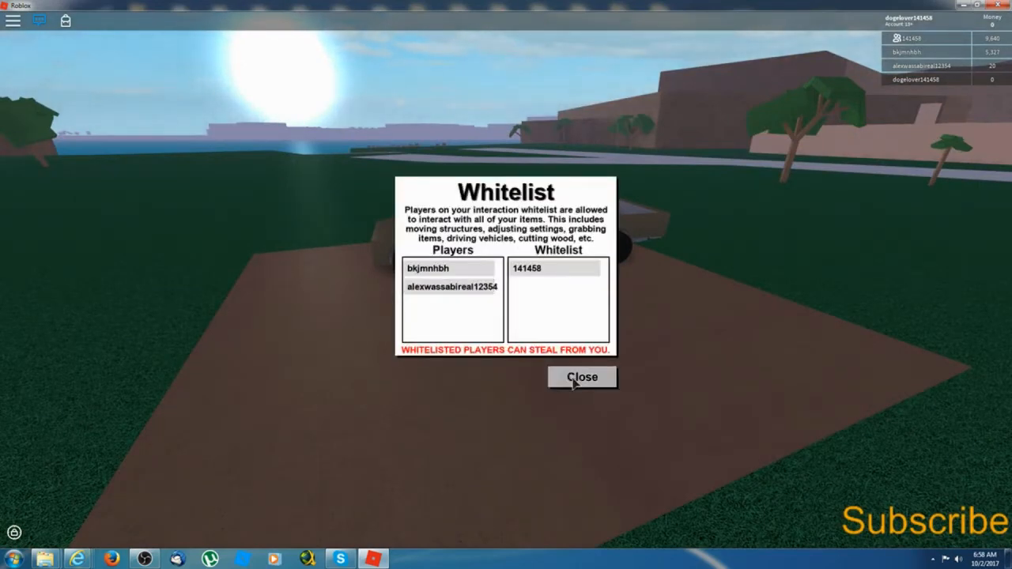
click(582, 377)
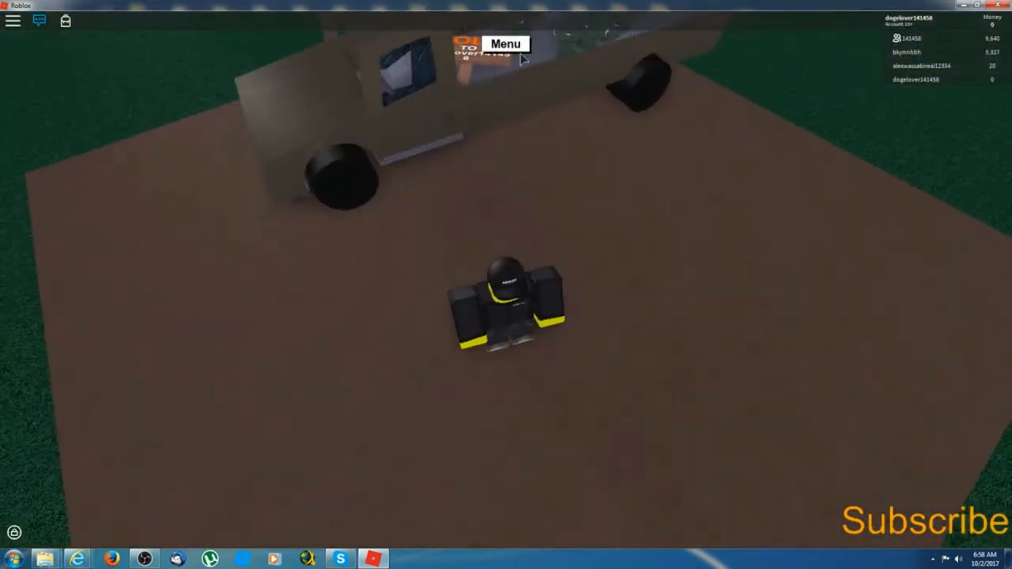
Overwrite save Slot 1 with the current progress from the Load menu
click(505, 43)
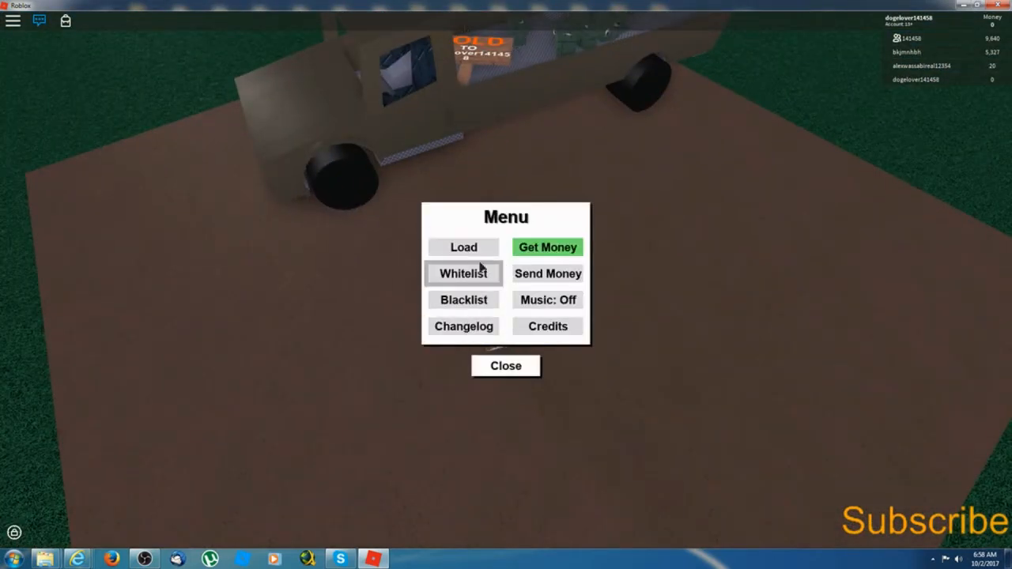
click(463, 246)
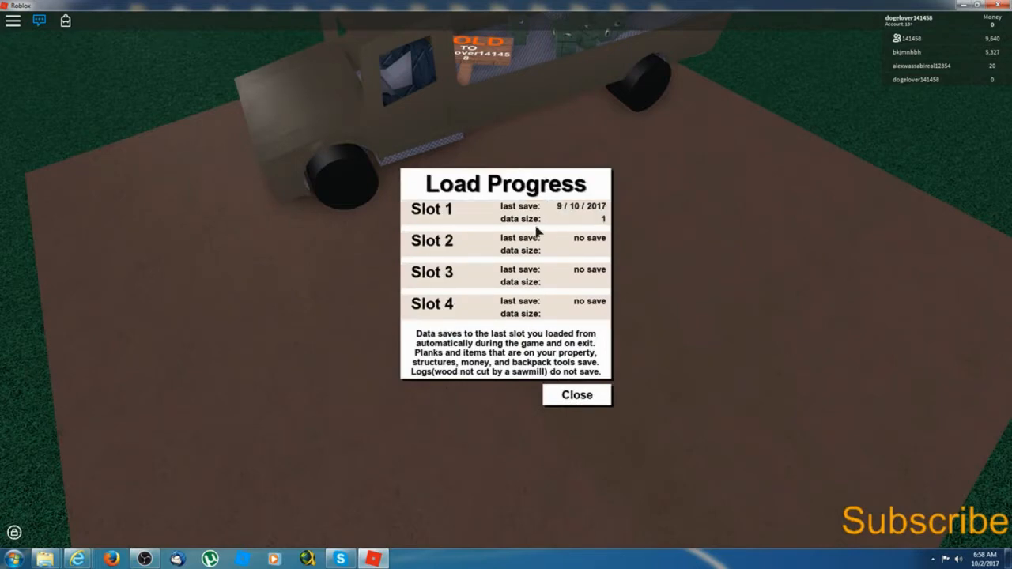
click(432, 209)
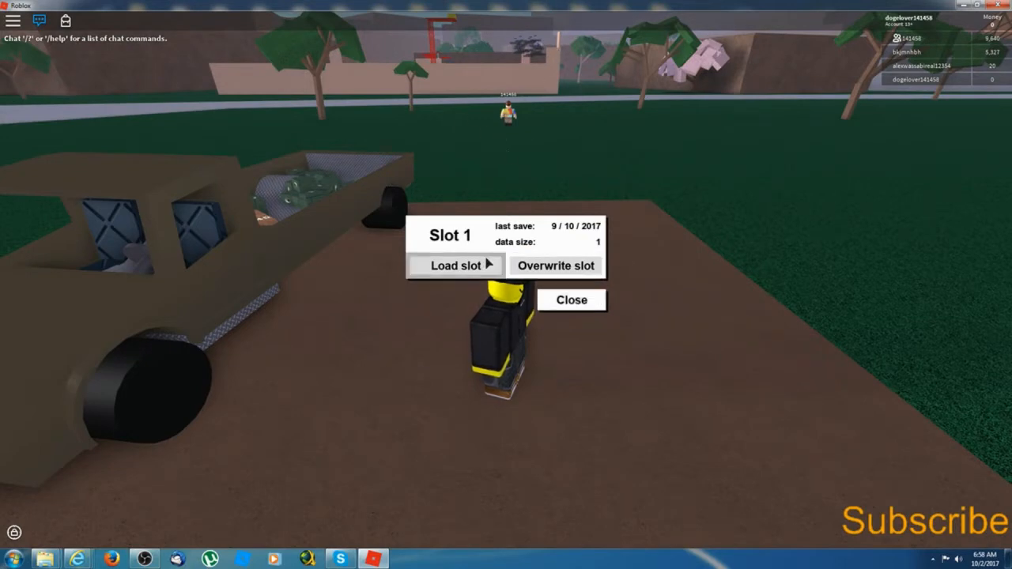
click(555, 266)
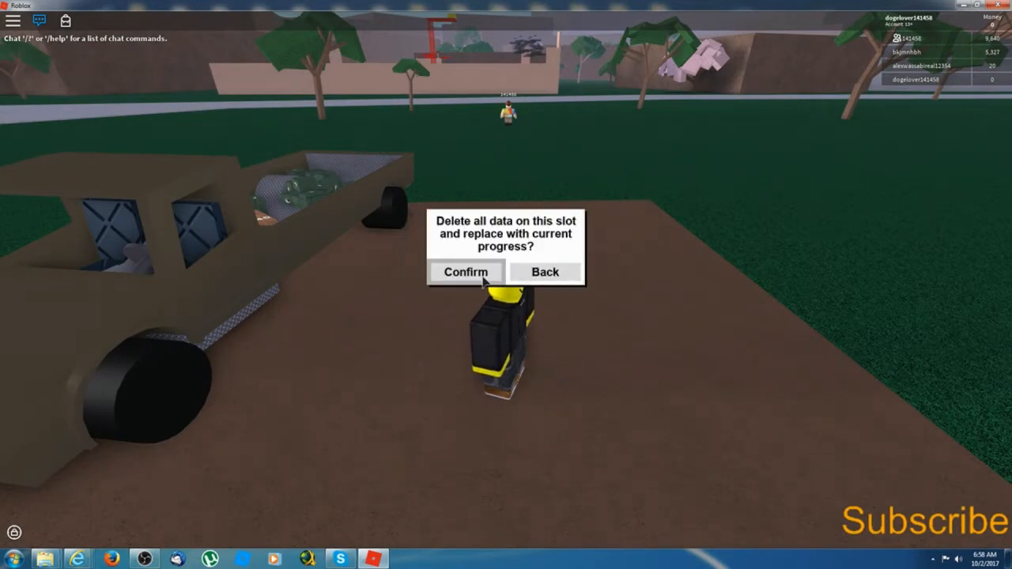
click(466, 272)
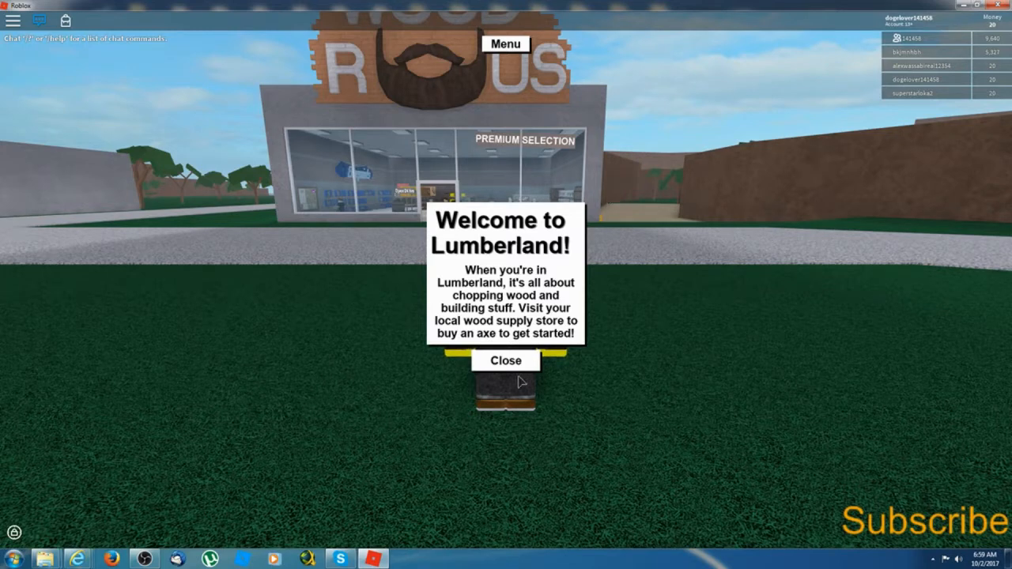
Close the Lumberland welcome popup and check the game menu
click(505, 360)
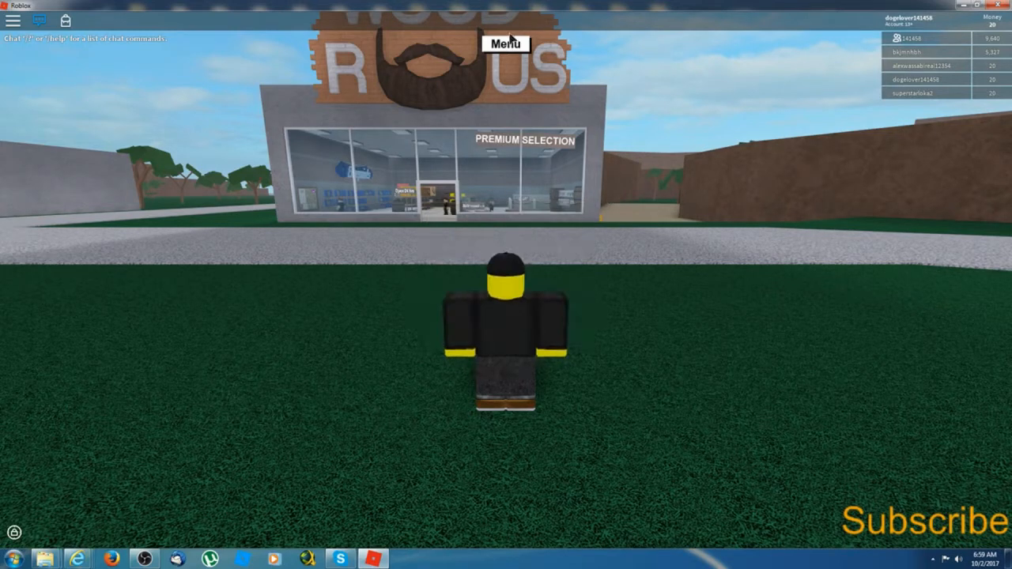
click(505, 44)
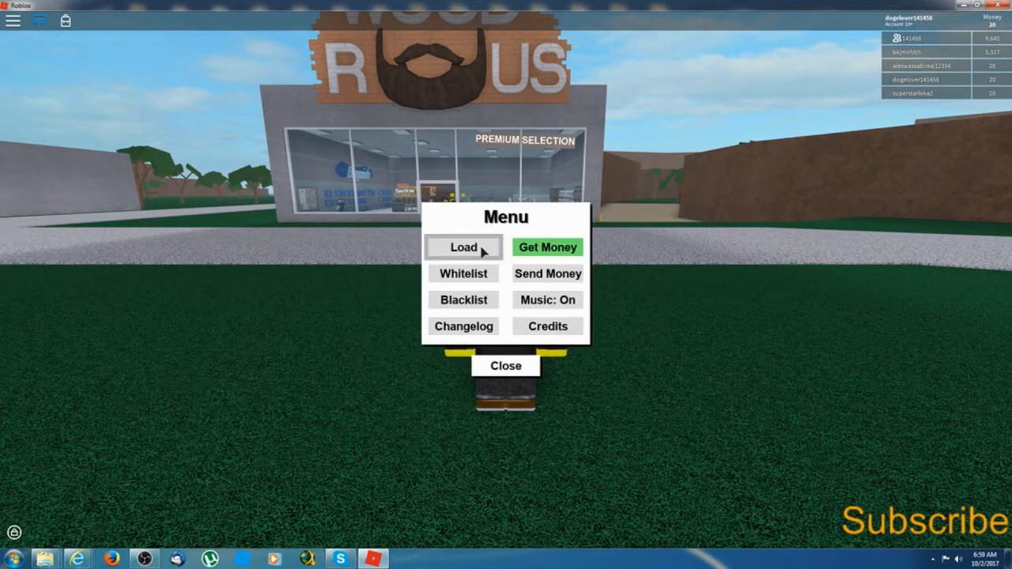
click(463, 247)
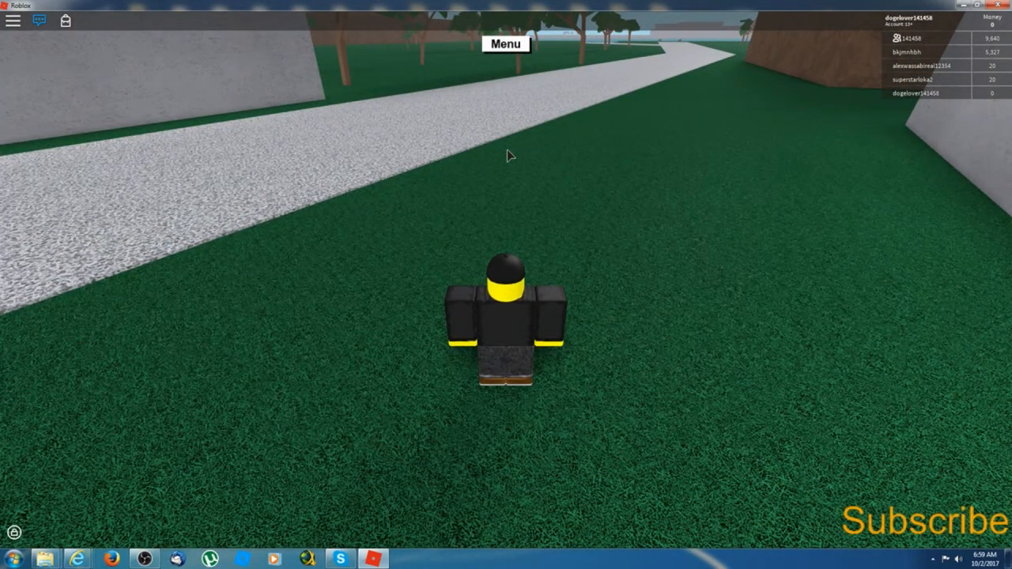
click(505, 44)
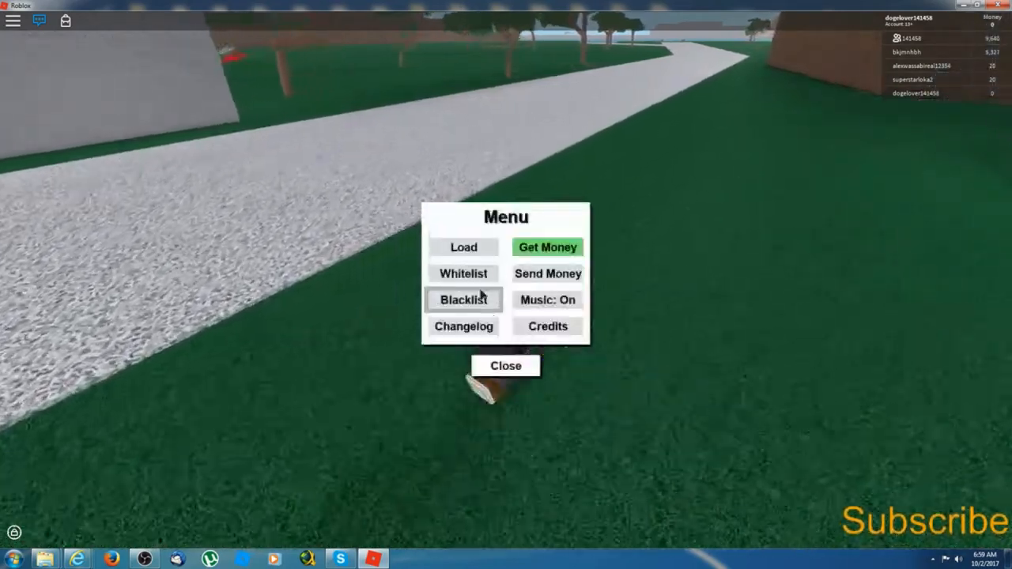
click(463, 274)
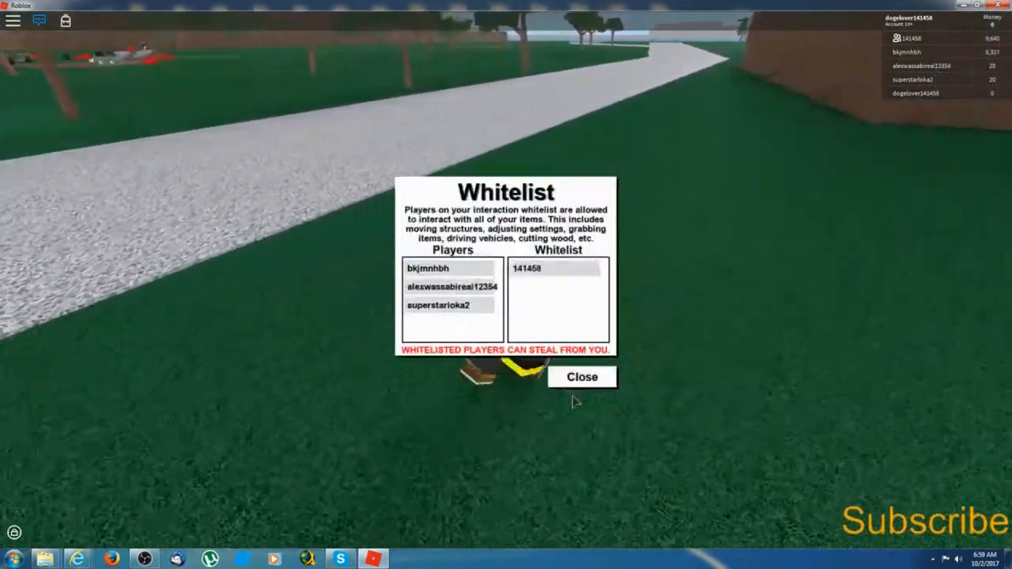
click(582, 378)
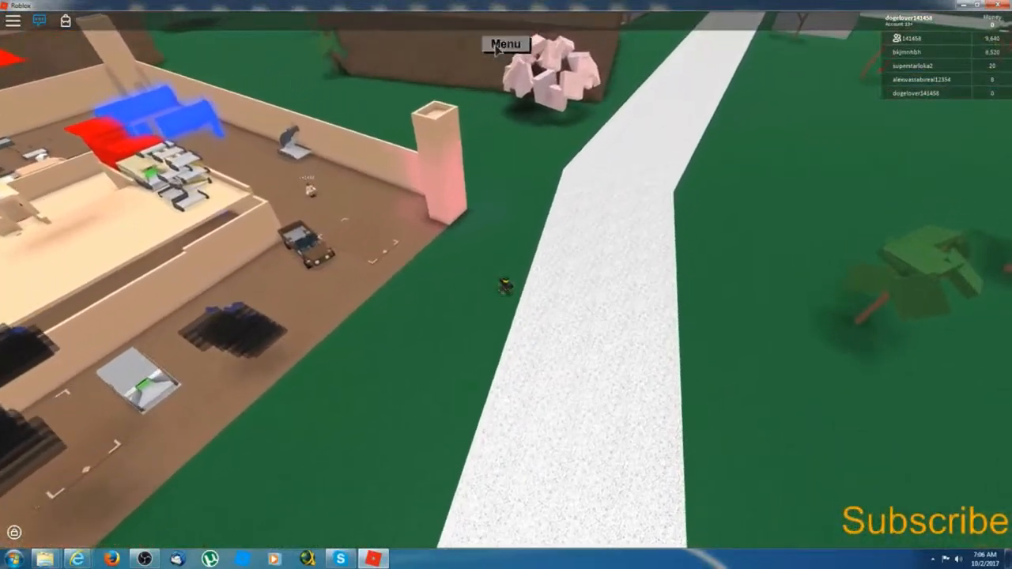
Reload save slot 1, then buy and confirm a new $100 plot
click(506, 43)
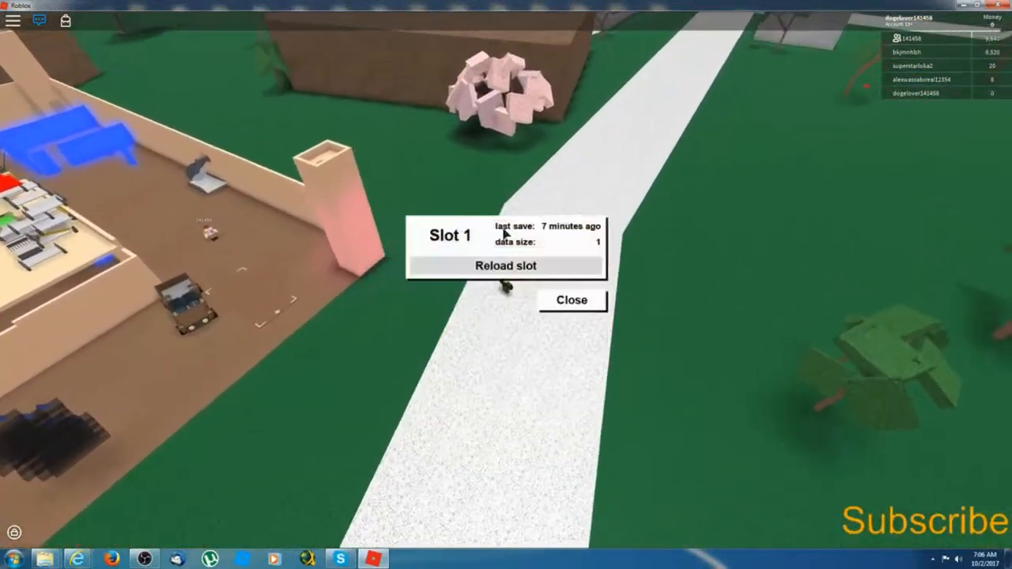
click(506, 265)
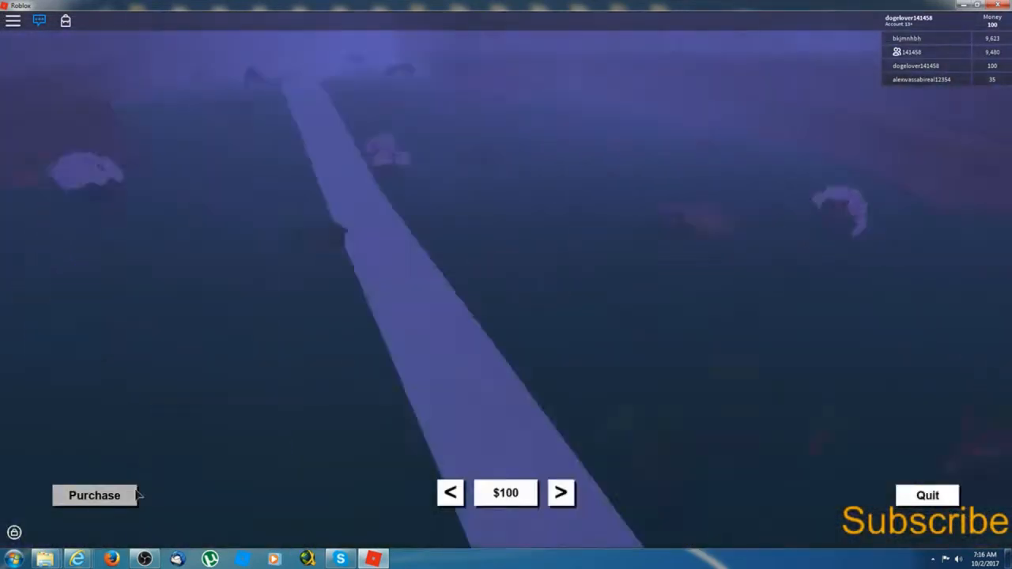
click(94, 495)
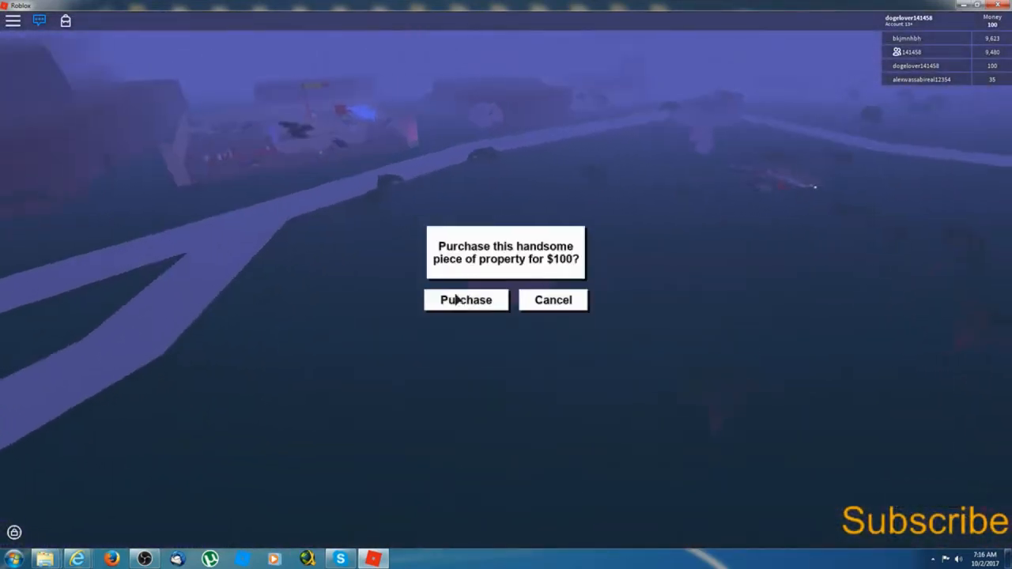
click(466, 300)
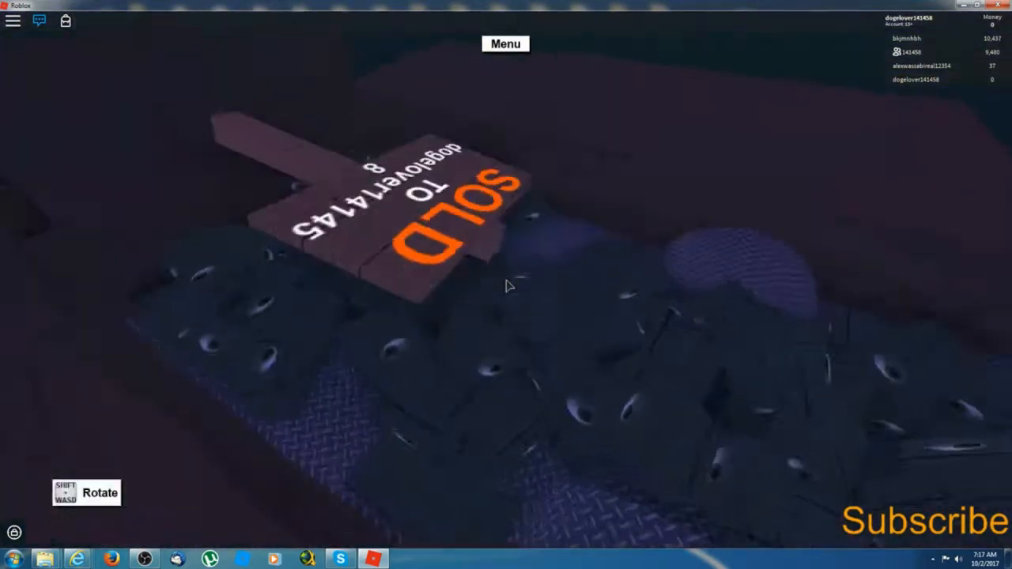
Open the game menu while unloading duplicated items beside the truck
click(505, 44)
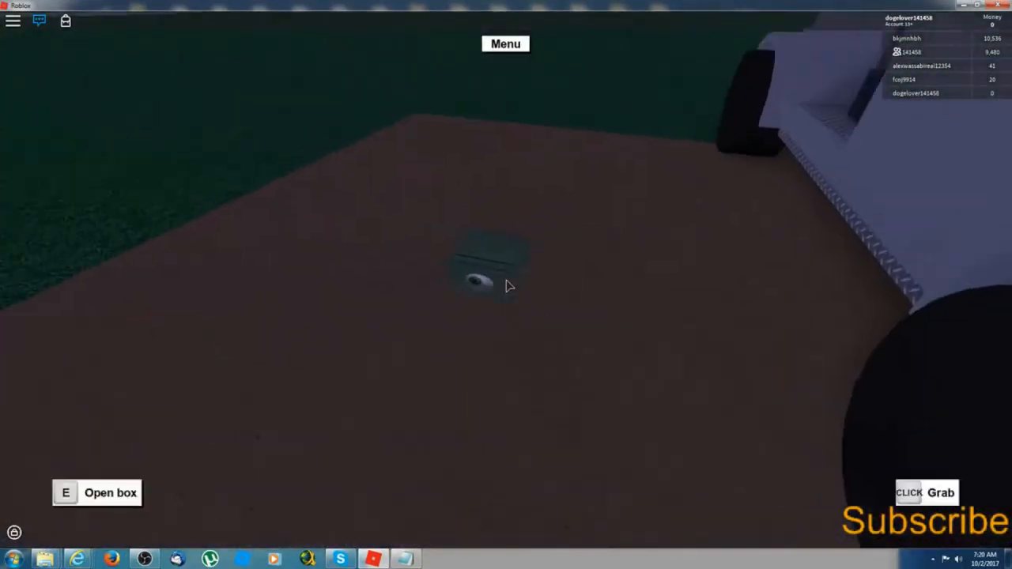
Add three players to the Blacklist, then close the window
key(e)
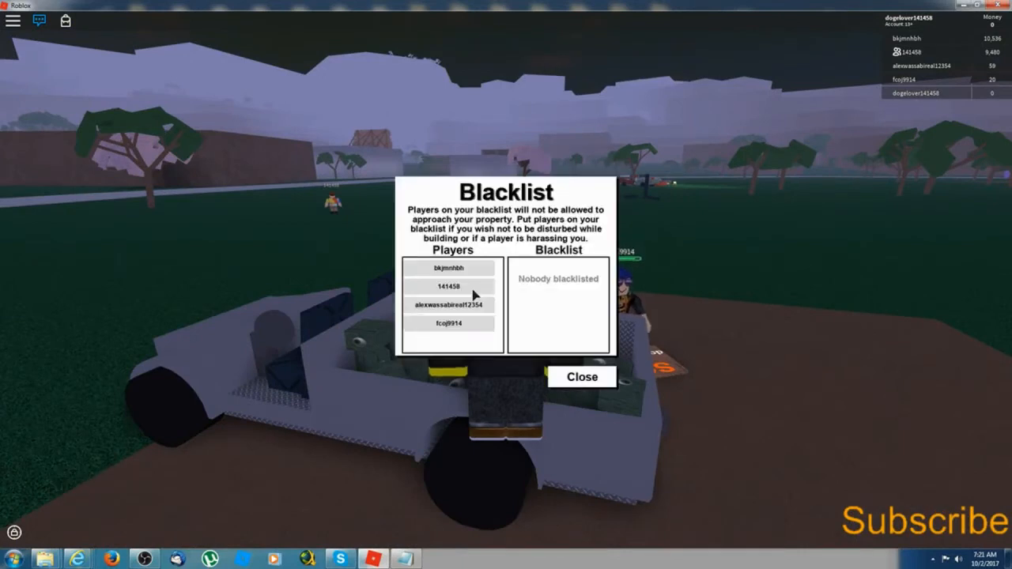
click(448, 267)
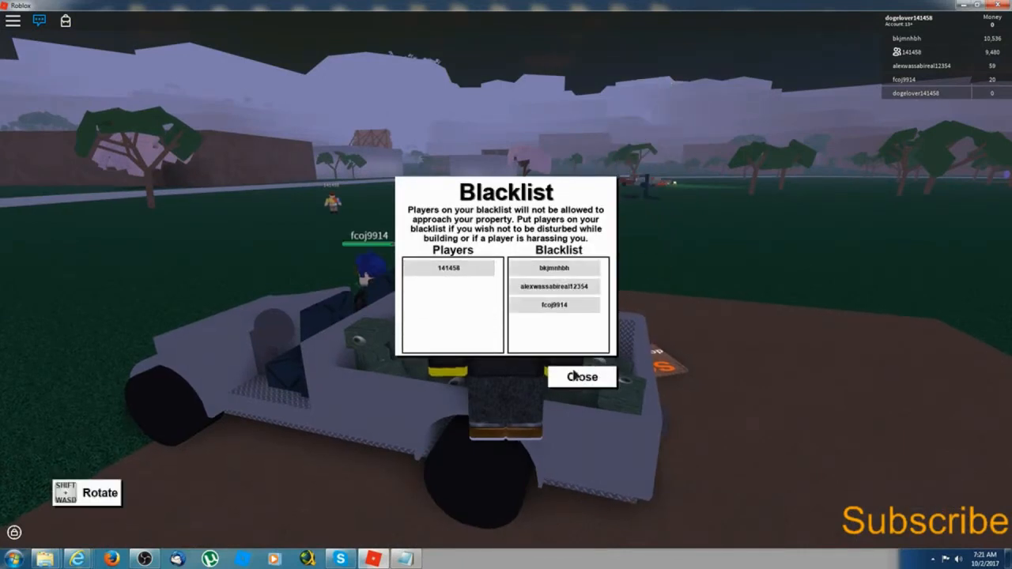
click(582, 376)
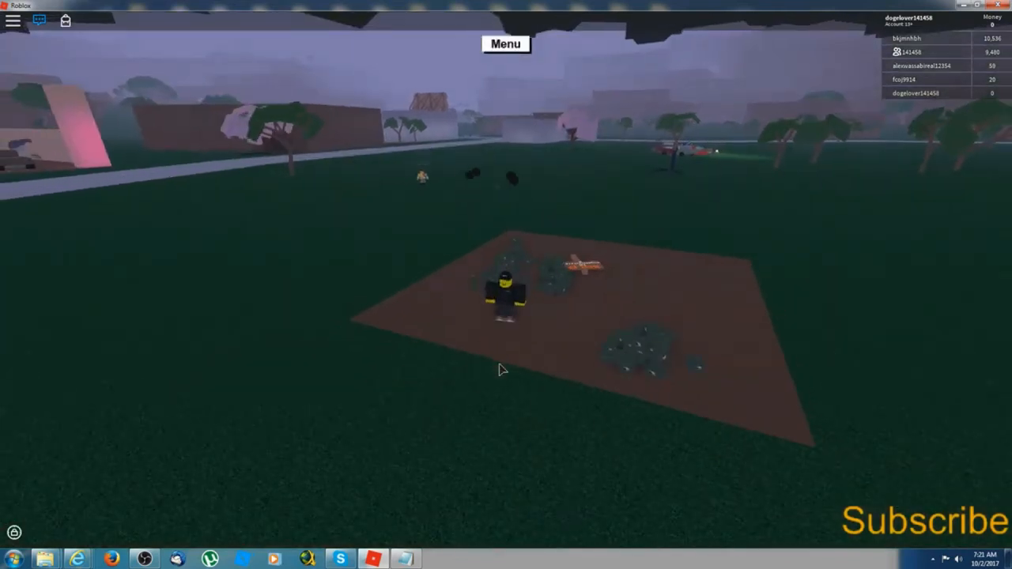